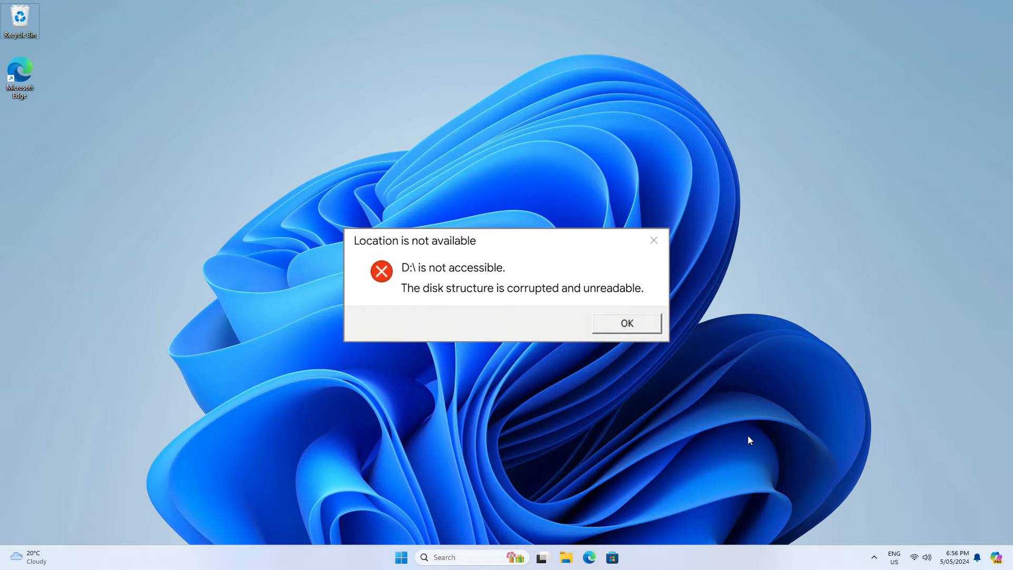
# - Dismiss the 'Location is not available' error about corrupted drive D:
pyautogui.click(625, 323)
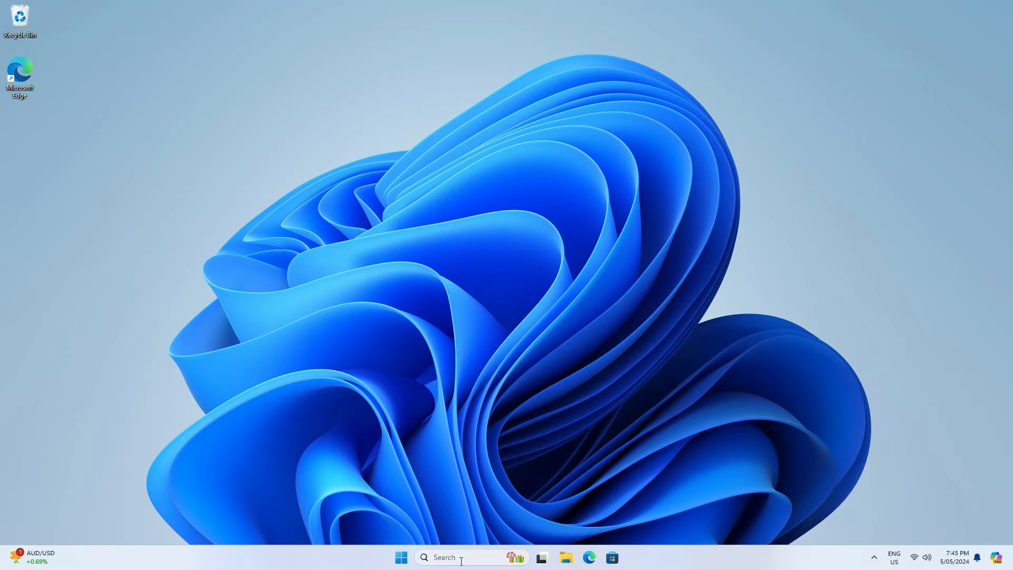
# - Run chkdsk d: /f /r /x in an administrator Command Prompt, then close it
pyautogui.write('cmd')
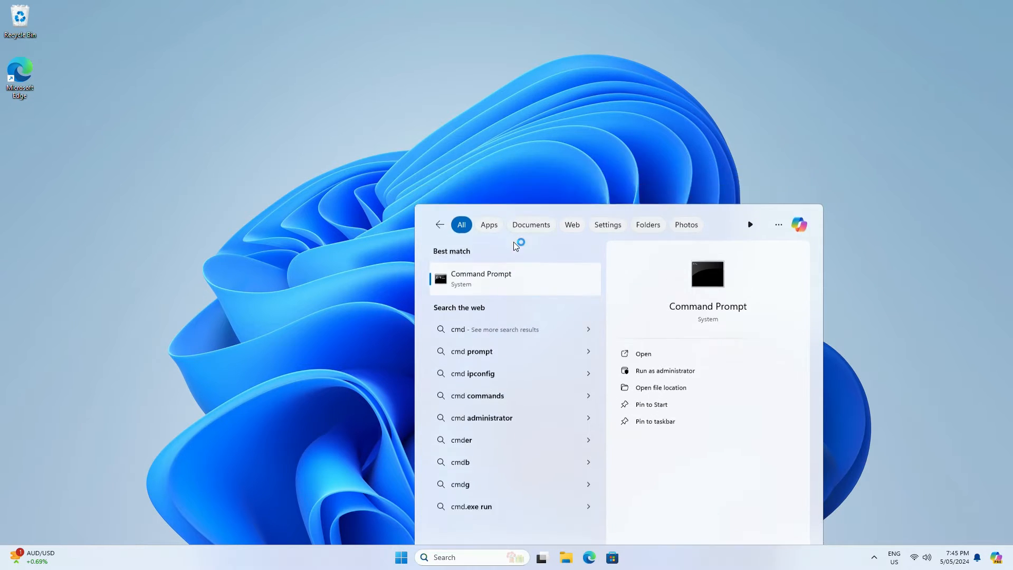
pyautogui.click(664, 371)
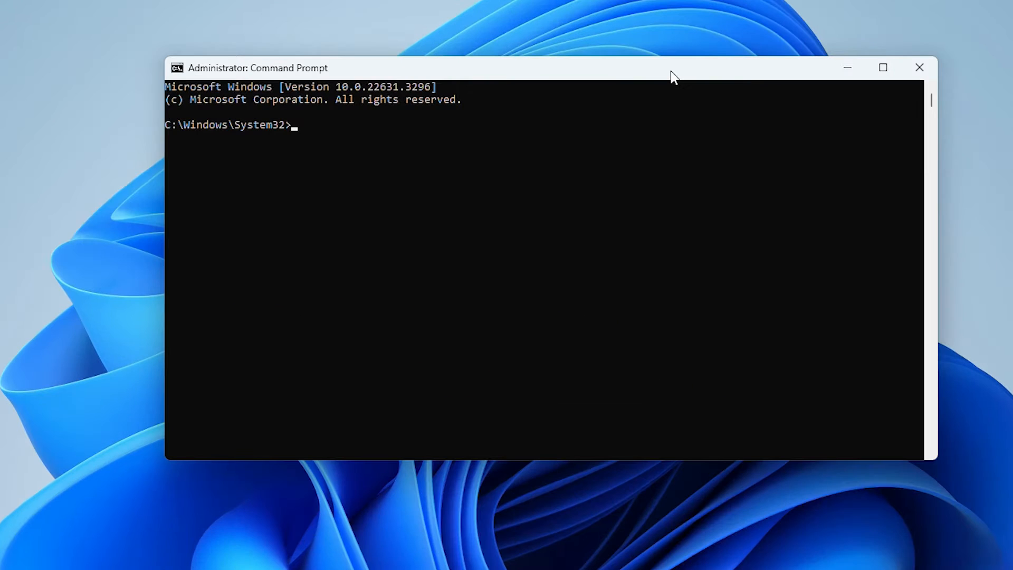
pyautogui.write('chkdsk d')
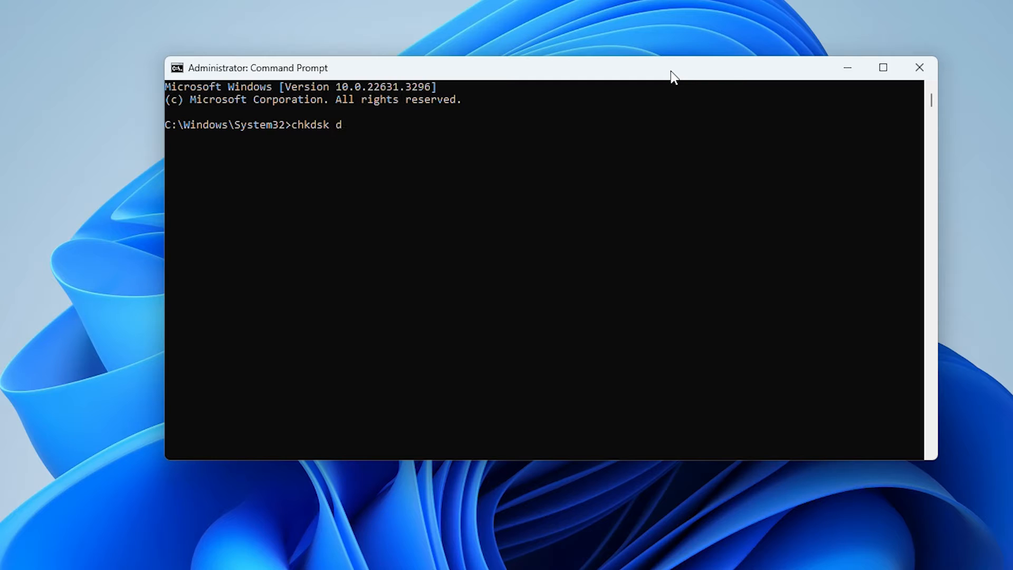
pyautogui.write(':')
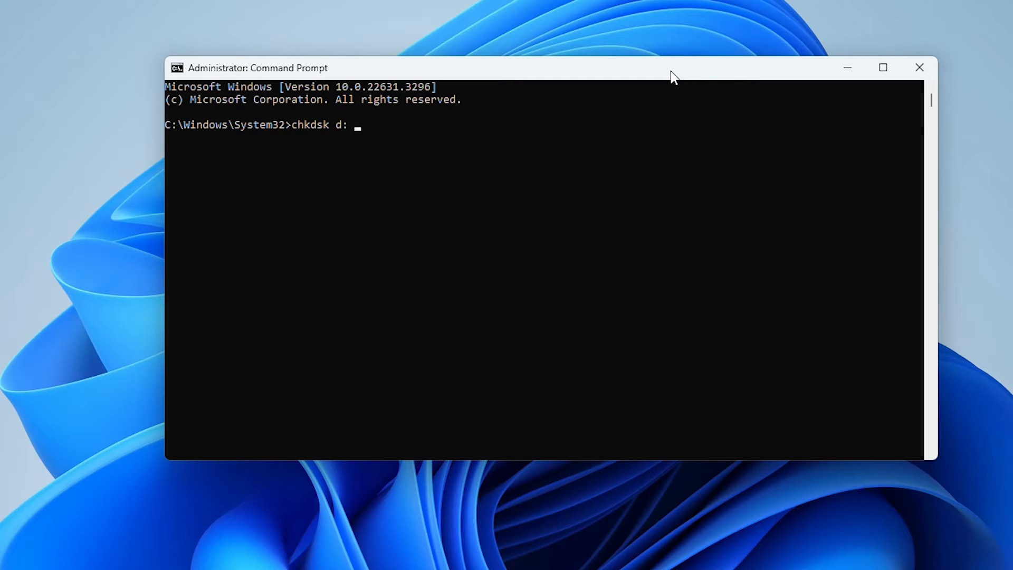
pyautogui.write('/f')
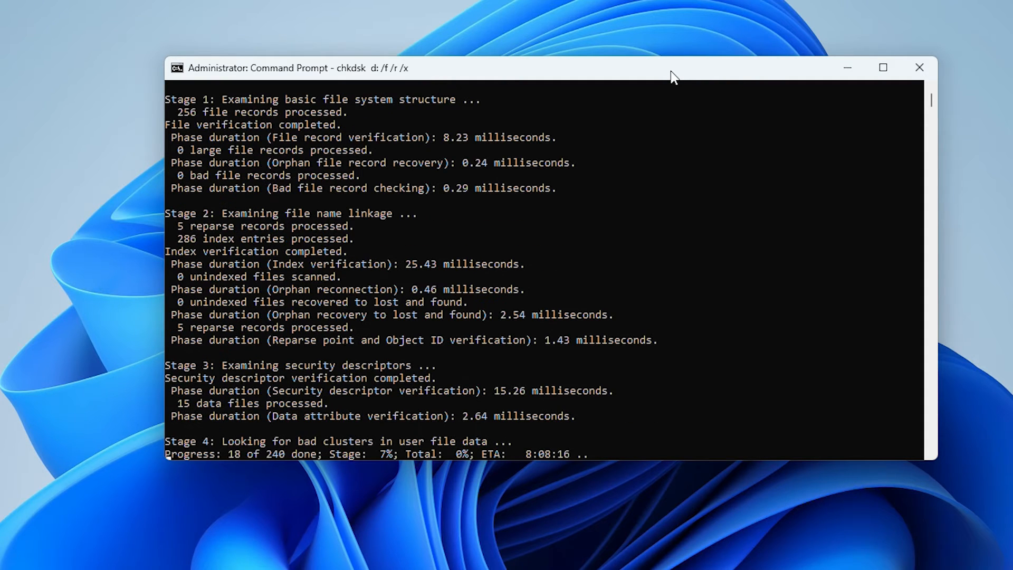
pyautogui.click(918, 67)
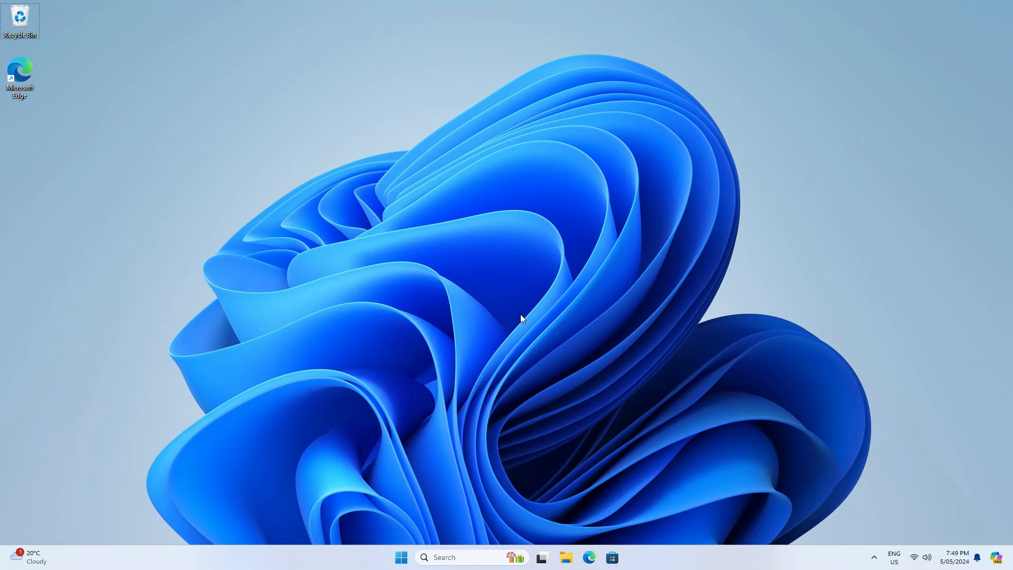
pyautogui.moveTo(401, 557)
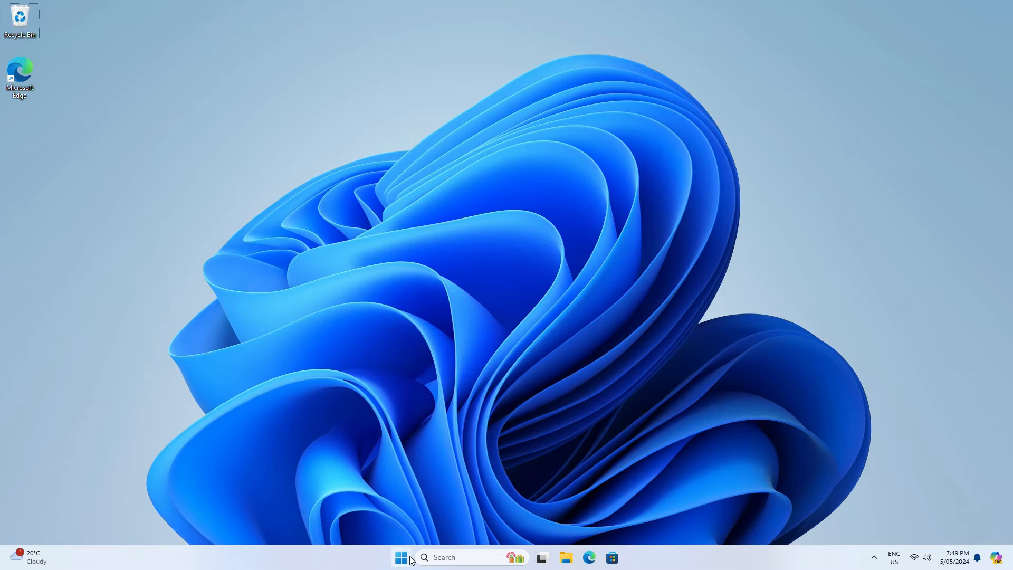
# - Update the SanDisk Cruzer Blade USB Device driver by searching automatically in Device Manager
pyautogui.rightClick(401, 558)
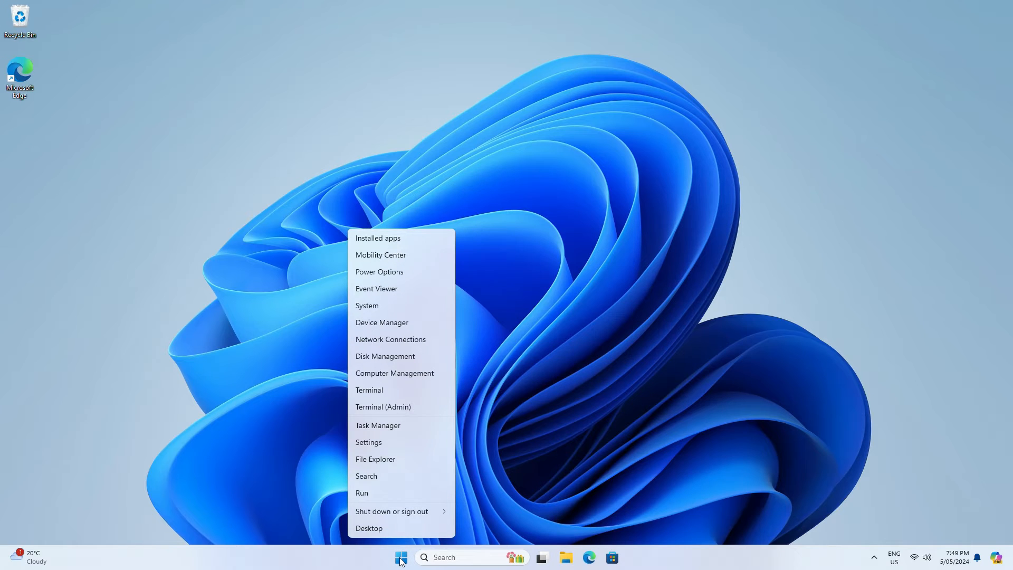
pyautogui.click(504, 339)
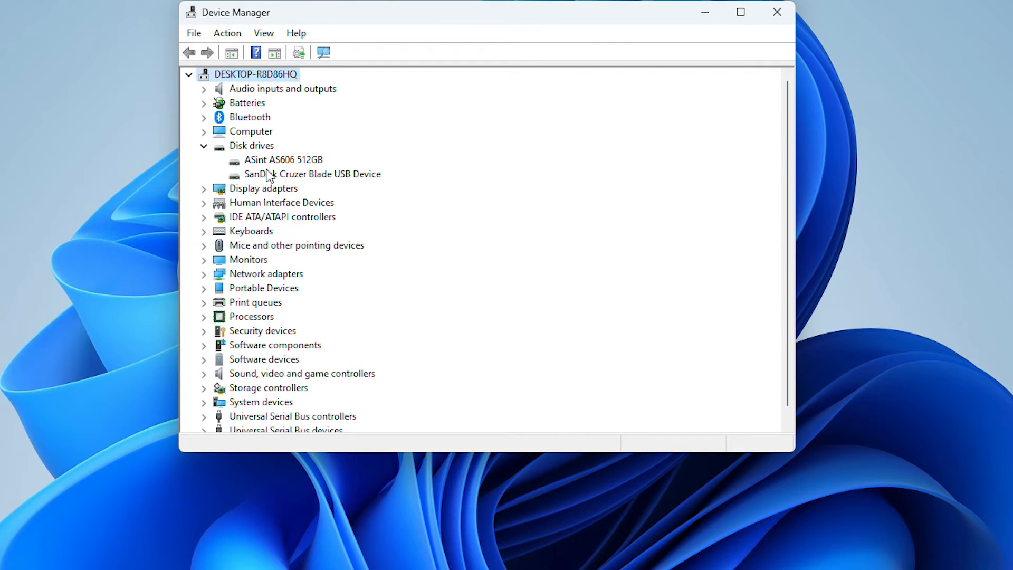
pyautogui.rightClick(311, 173)
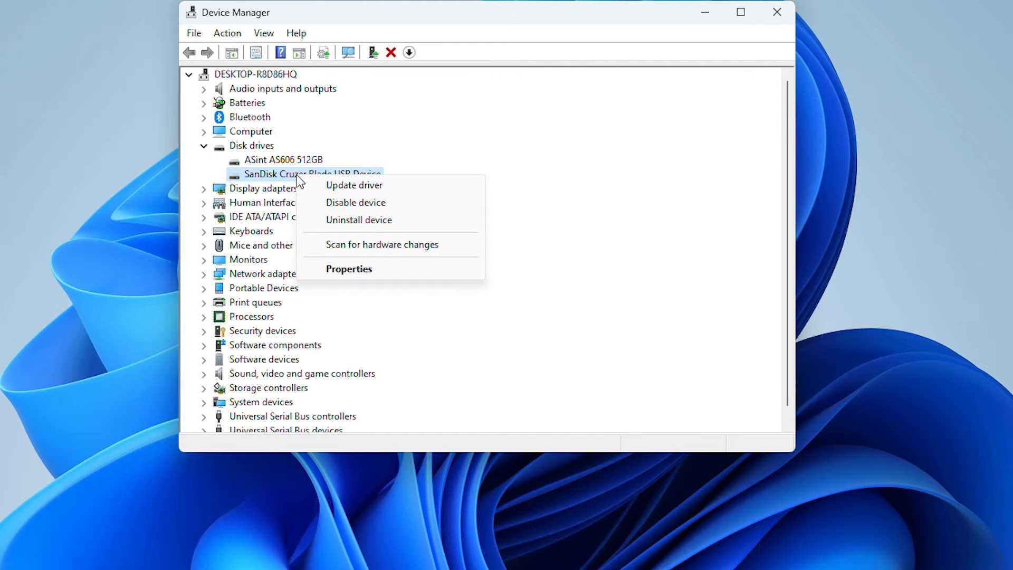
pyautogui.click(353, 185)
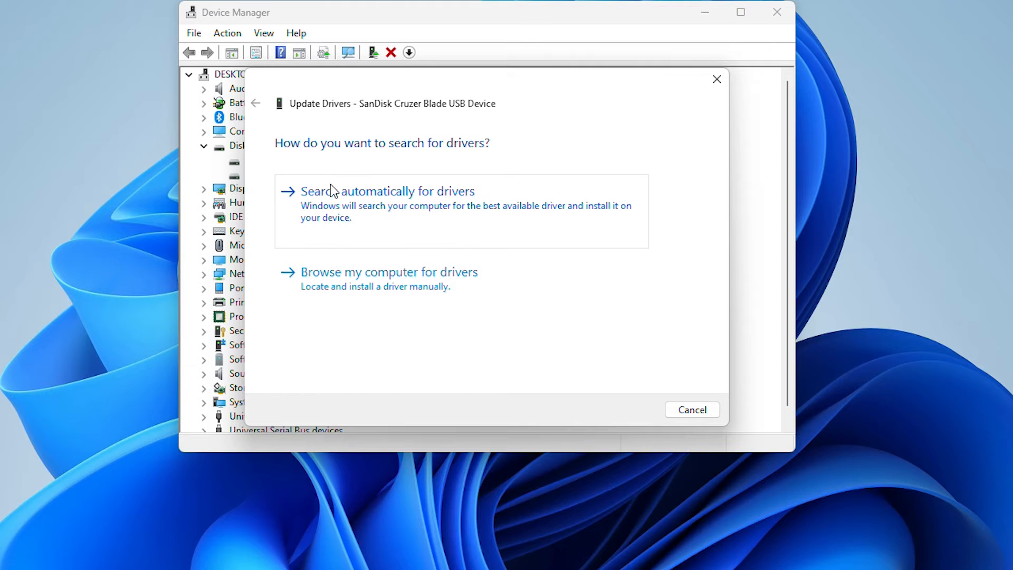
pyautogui.click(388, 191)
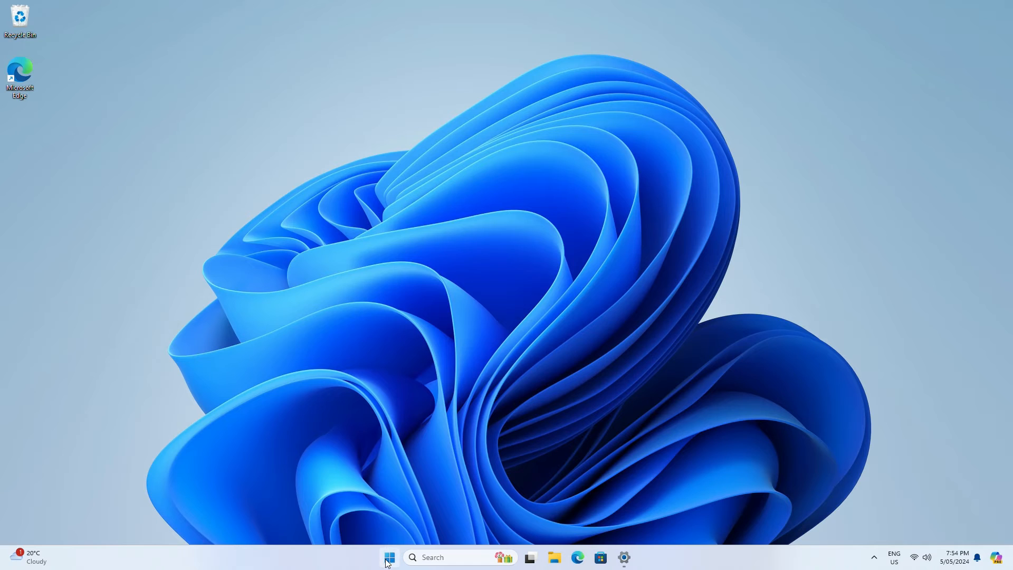
pyautogui.moveTo(406, 359)
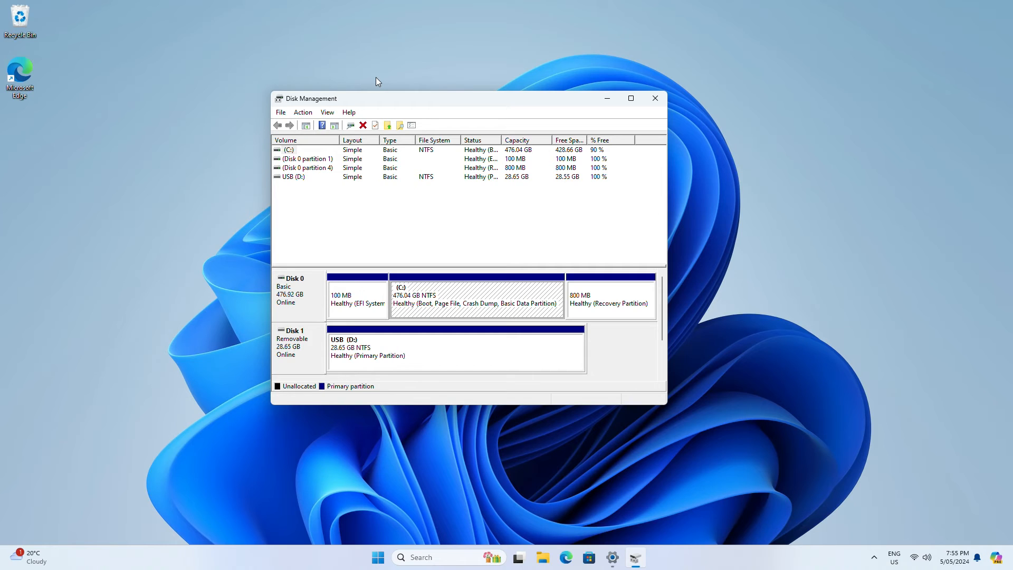
pyautogui.moveTo(369, 351)
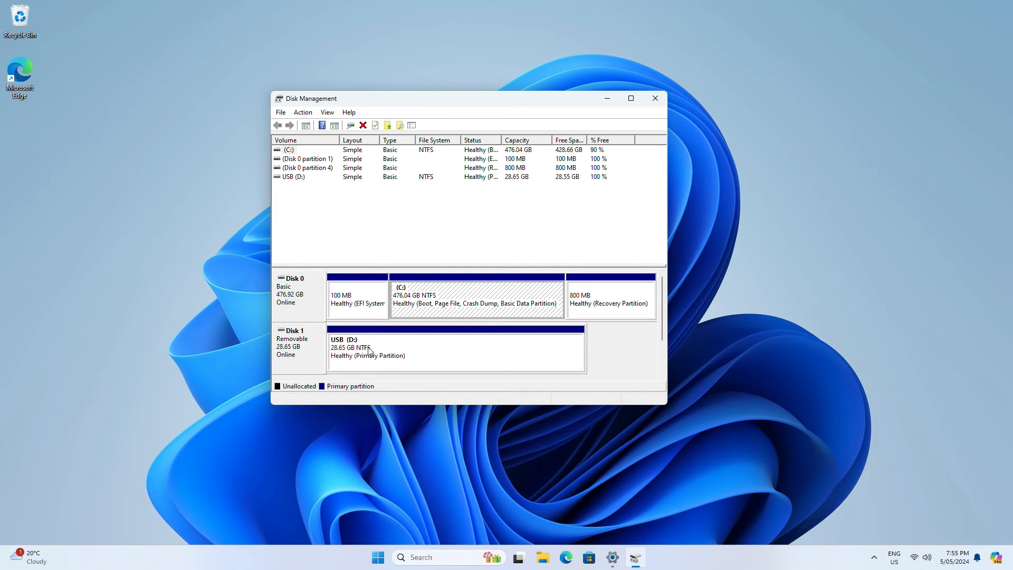
# - Format the USB (D:) partition with NTFS quick format and confirm the erase warning
pyautogui.rightClick(368, 349)
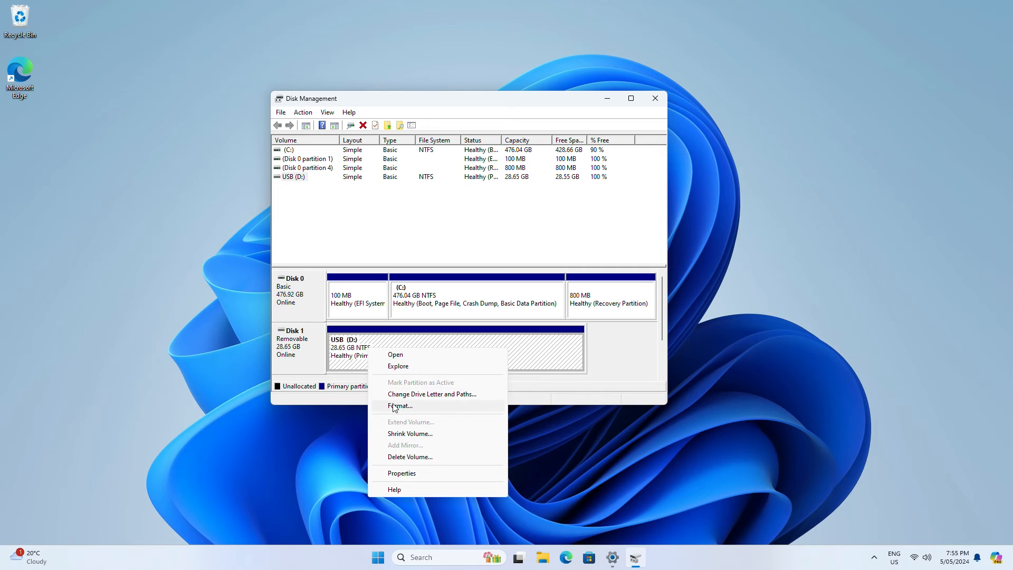
pyautogui.click(400, 405)
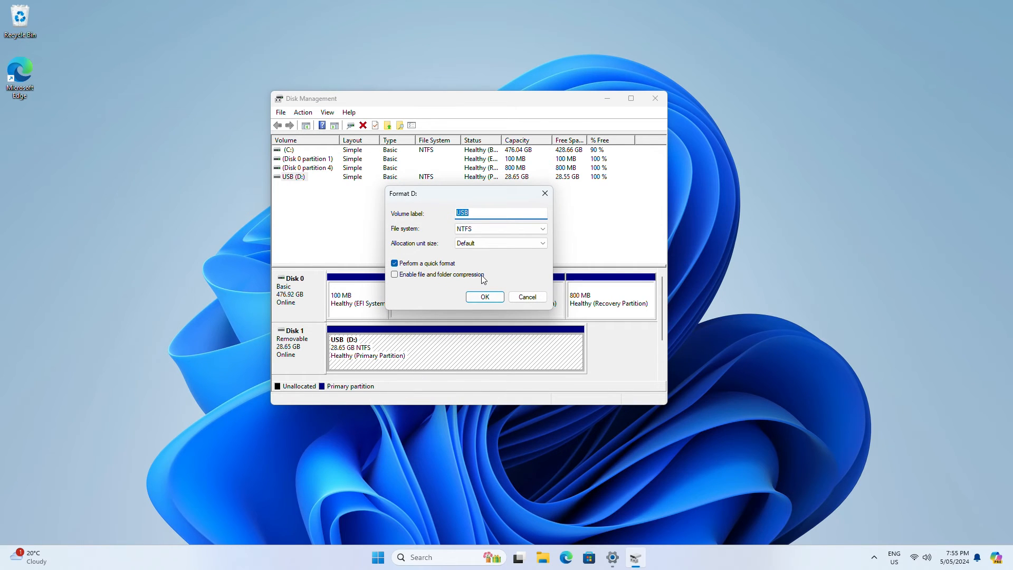
pyautogui.click(484, 297)
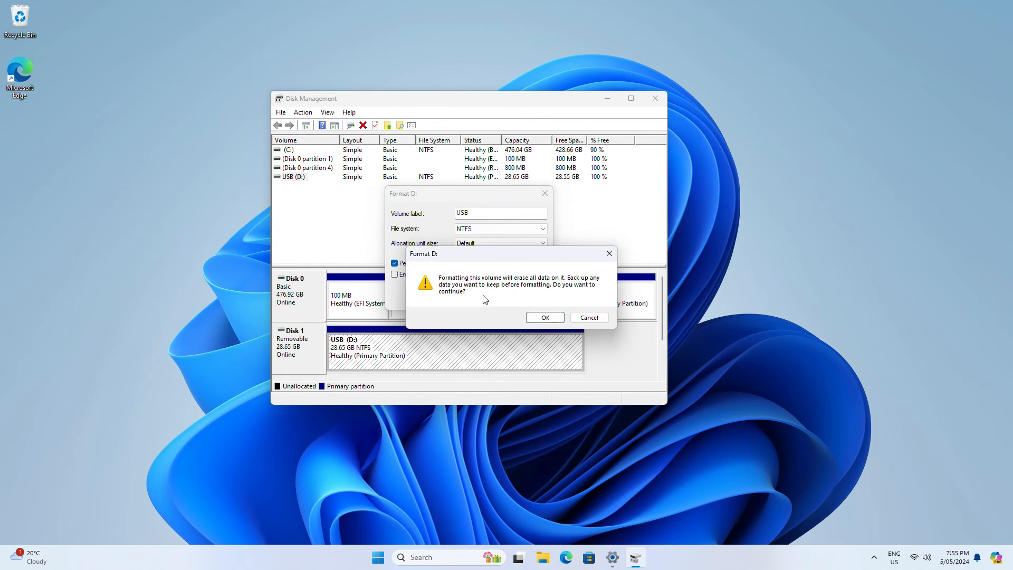
pyautogui.click(544, 317)
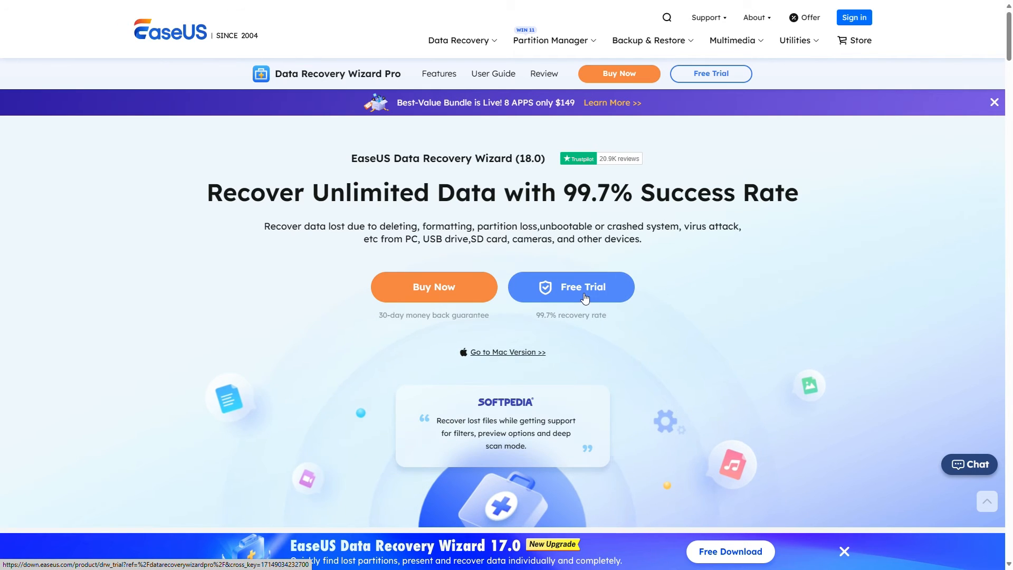
# - Get the EaseUS Data Recovery Wizard free trial from its webpage
pyautogui.click(571, 287)
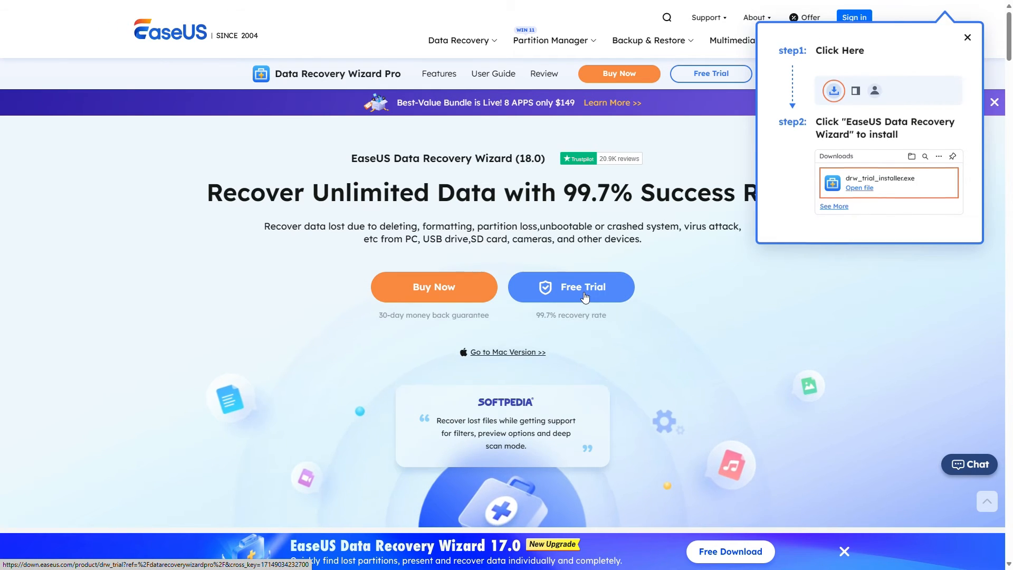
pyautogui.click(833, 90)
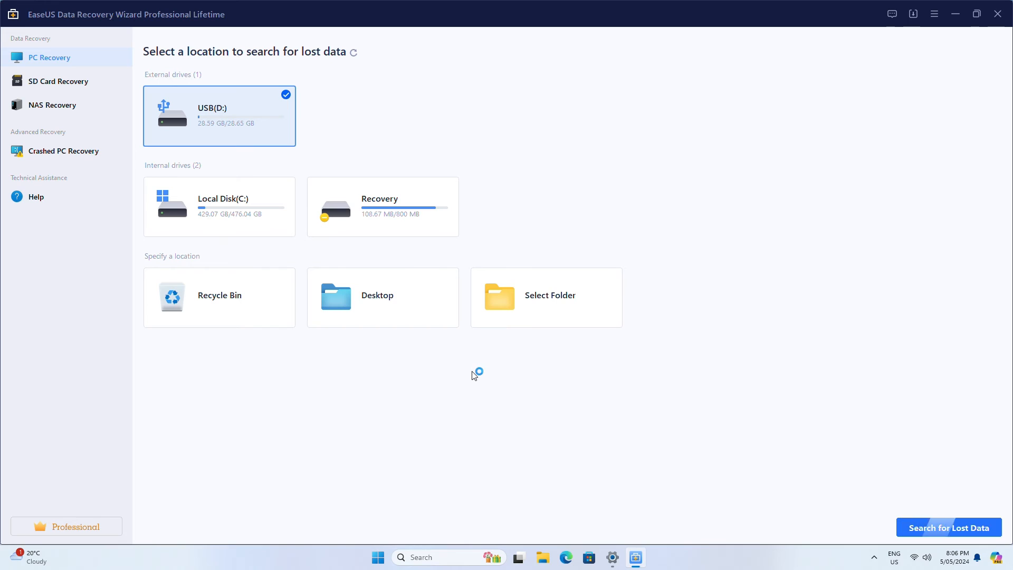
pyautogui.moveTo(837, 457)
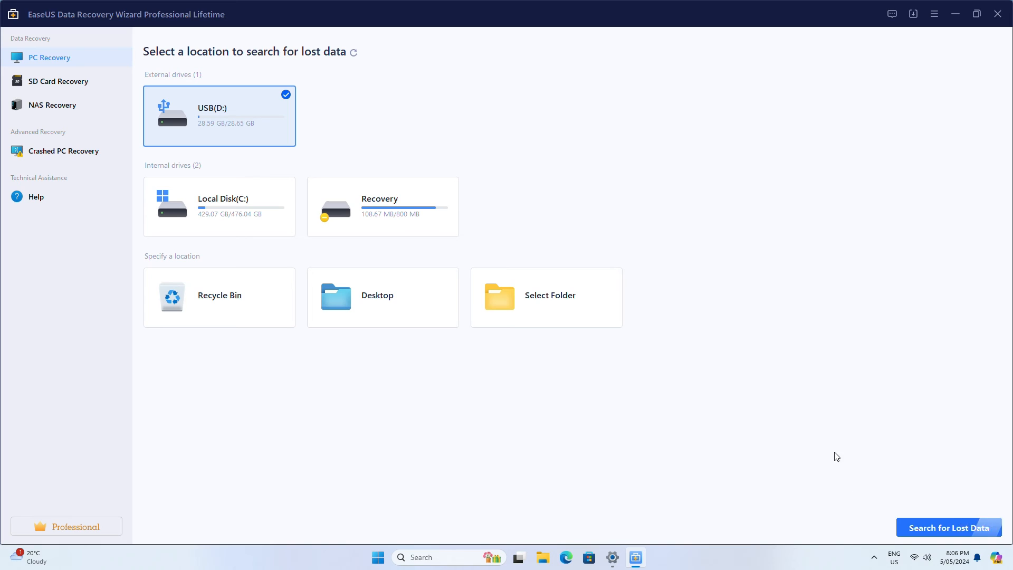
# - Scan USB (D:) for lost data and recover the SVG file to the Desktop
pyautogui.click(947, 528)
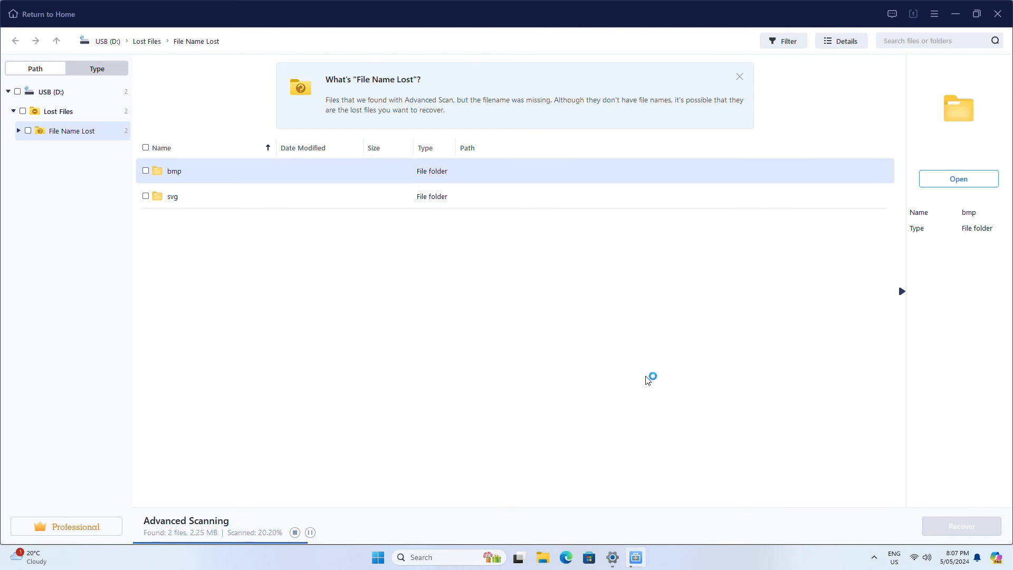
pyautogui.click(782, 40)
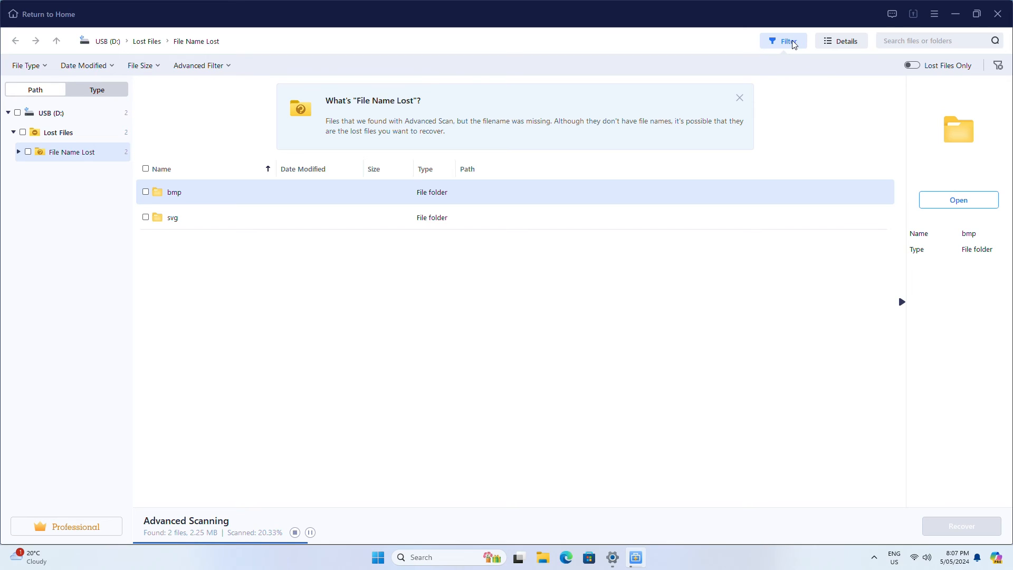
pyautogui.click(935, 40)
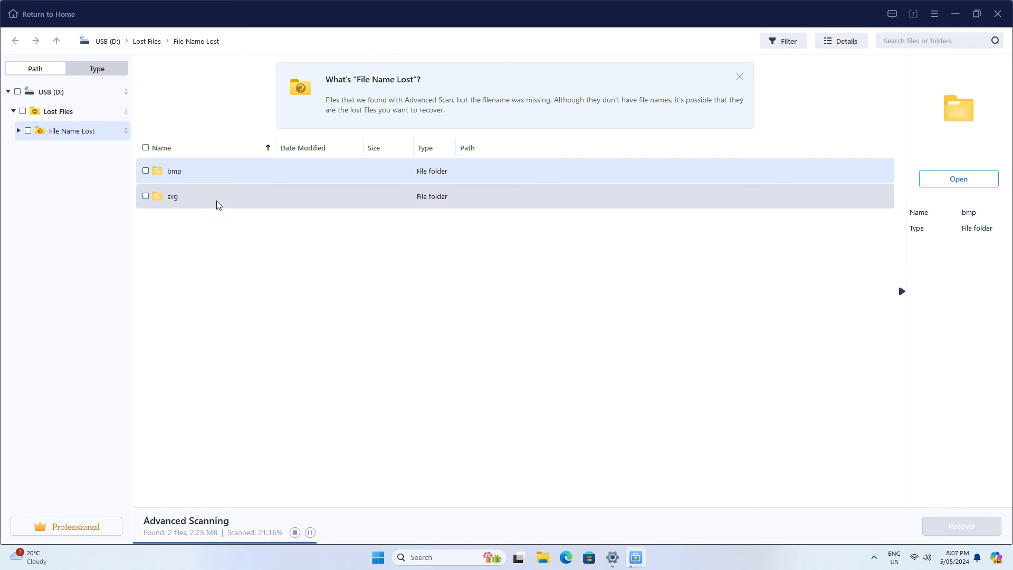
pyautogui.doubleClick(172, 196)
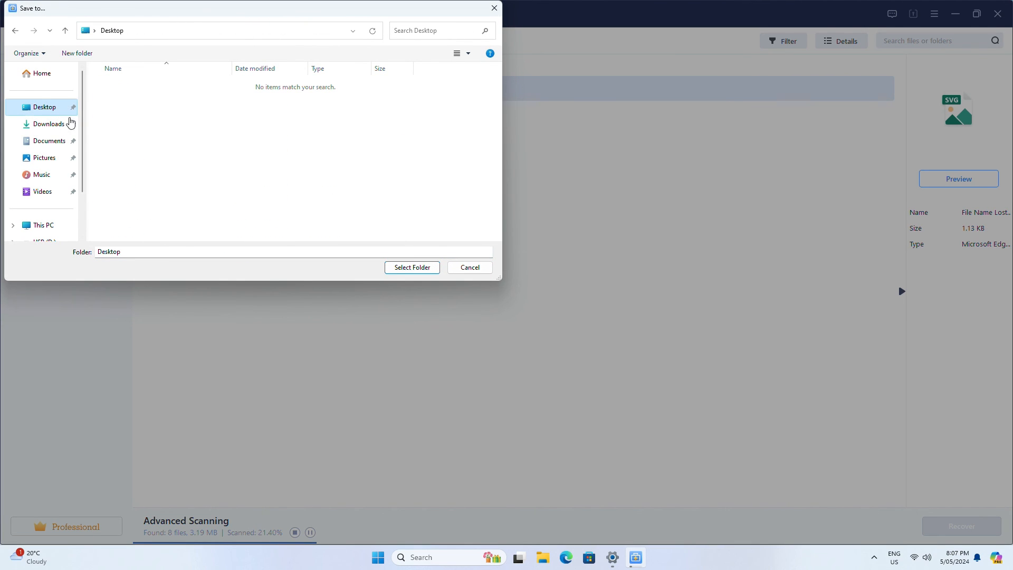
pyautogui.click(411, 267)
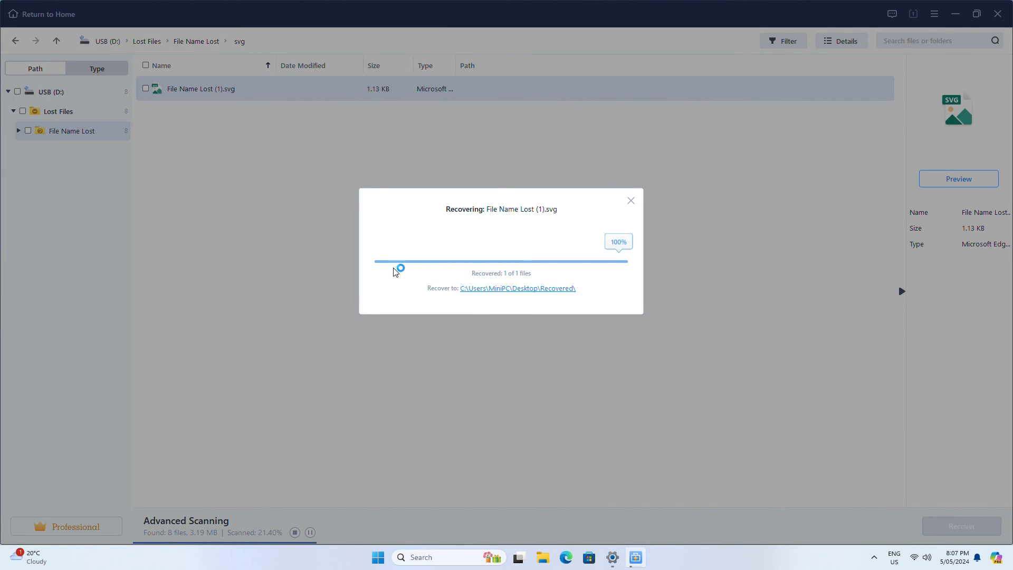